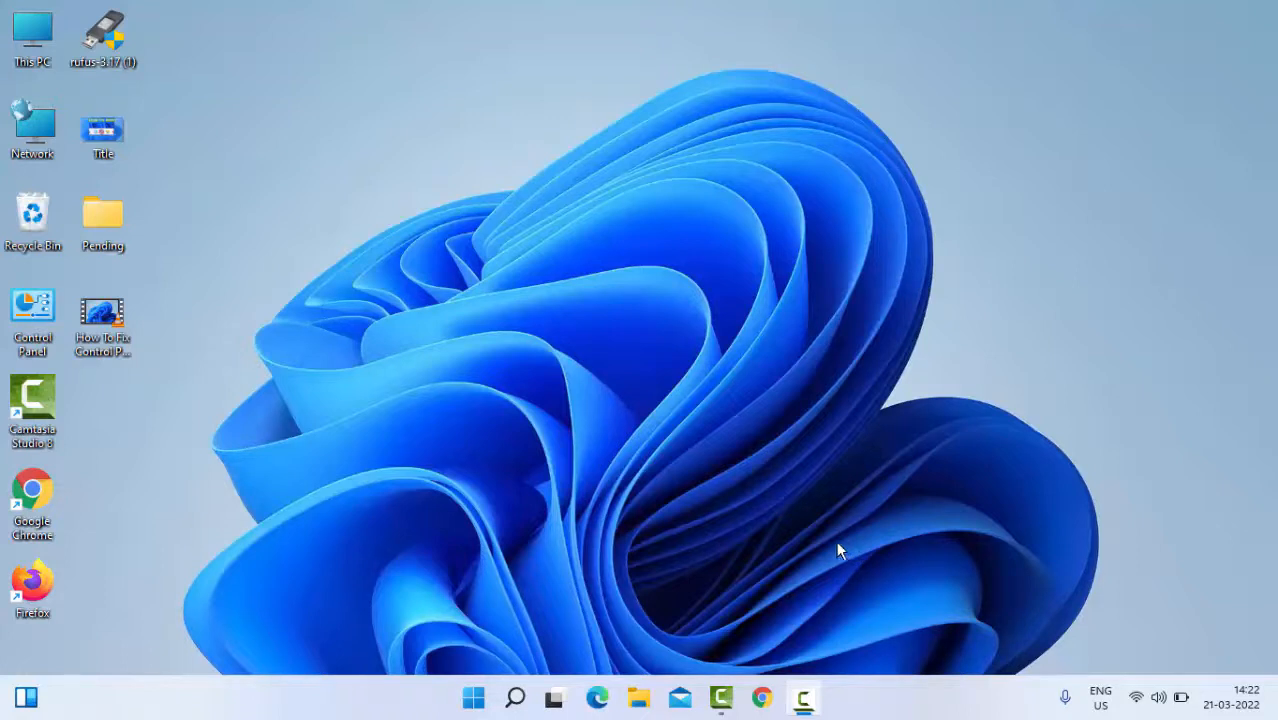
{"action": "mouse_move", "coordinate": [843, 540]}
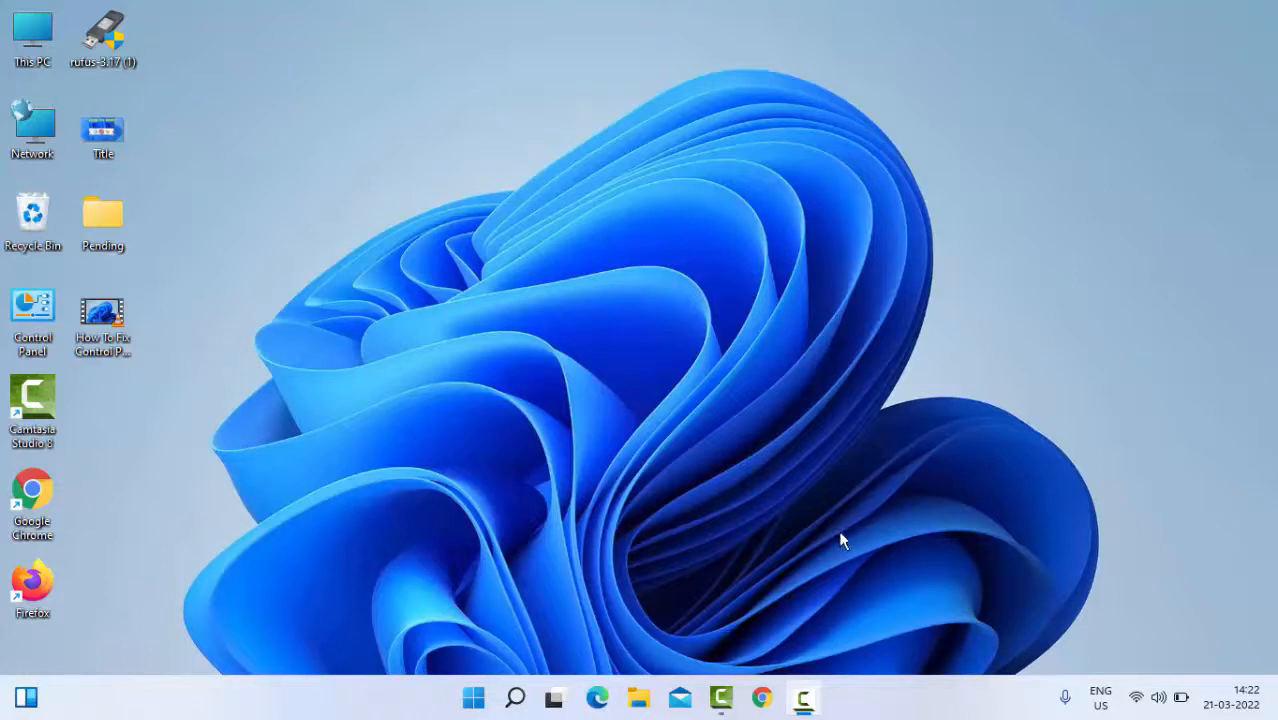
{"action": "mouse_move", "coordinate": [843, 548]}
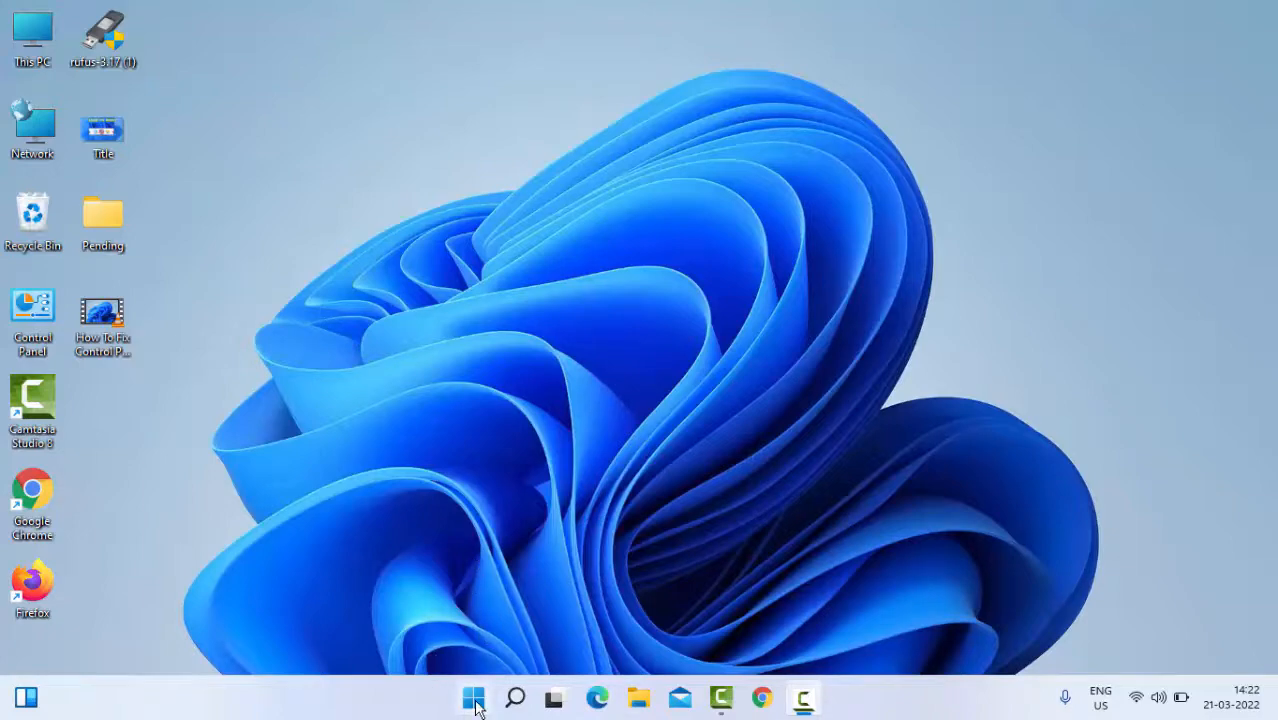
Search the Start menu for 'services' and launch the Services app.
{"action": "left_click", "coordinate": [473, 695]}
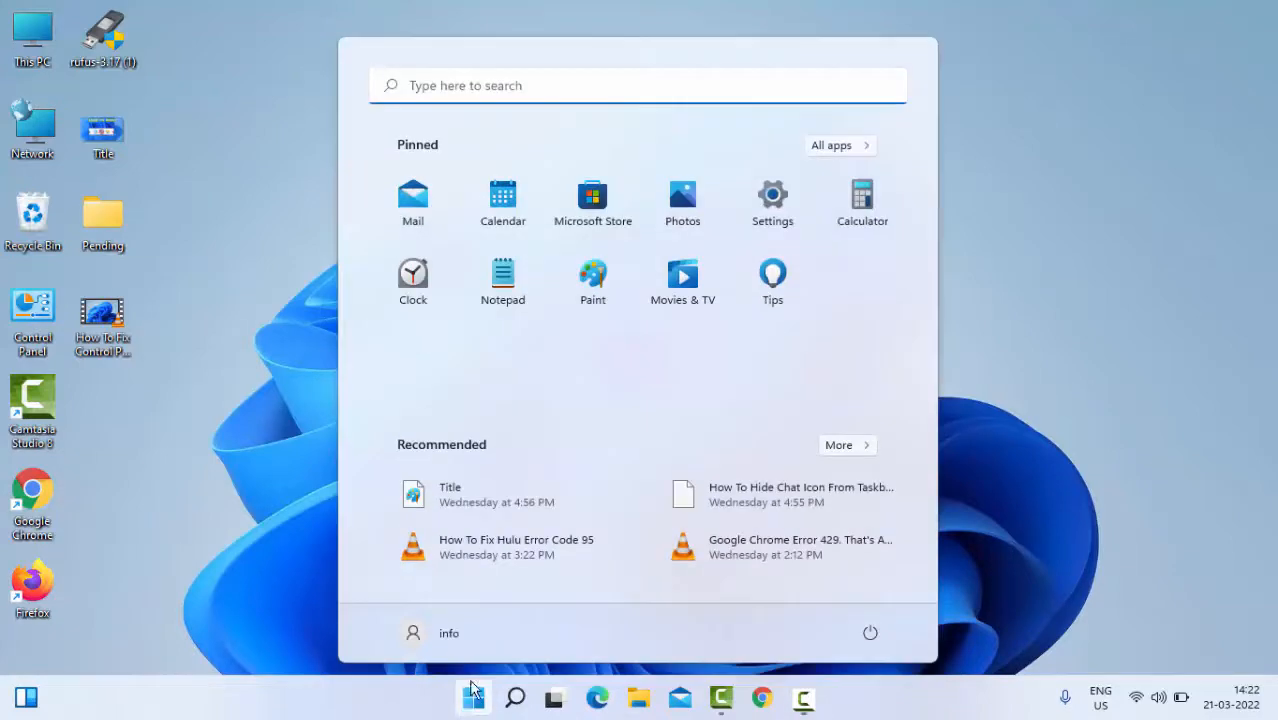
{"action": "type", "text": "services"}
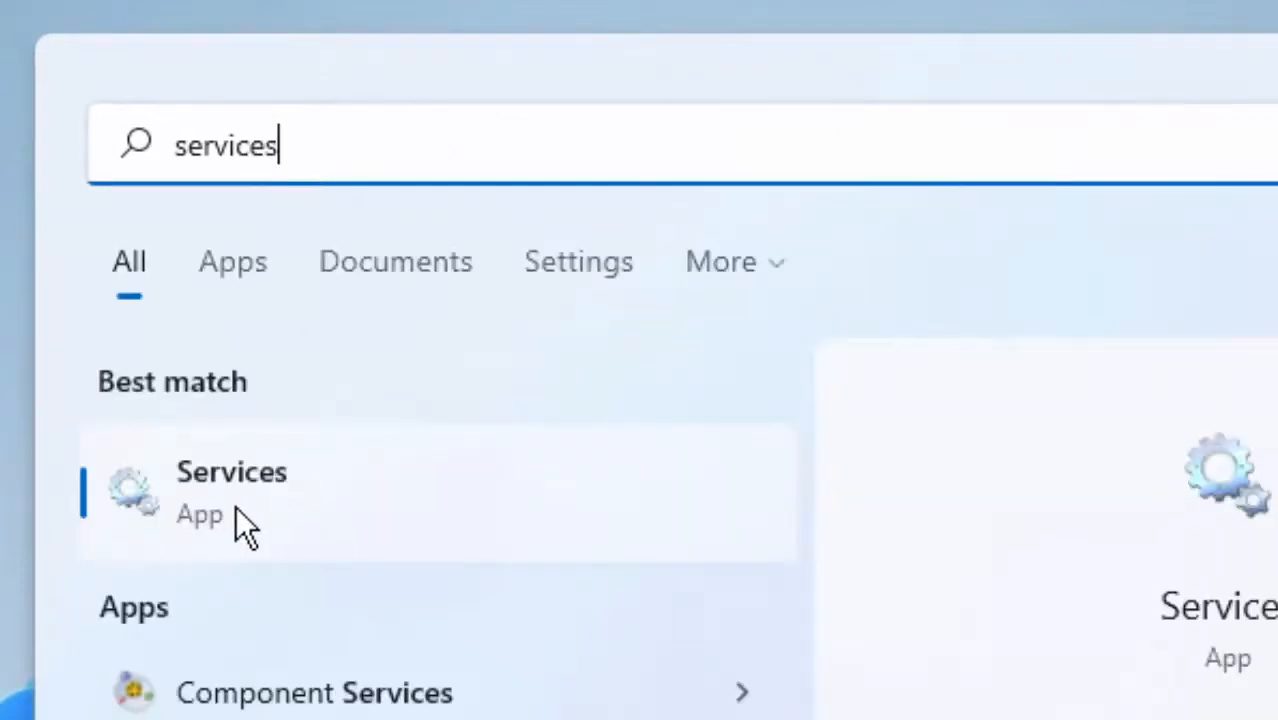
{"action": "left_click", "coordinate": [231, 490]}
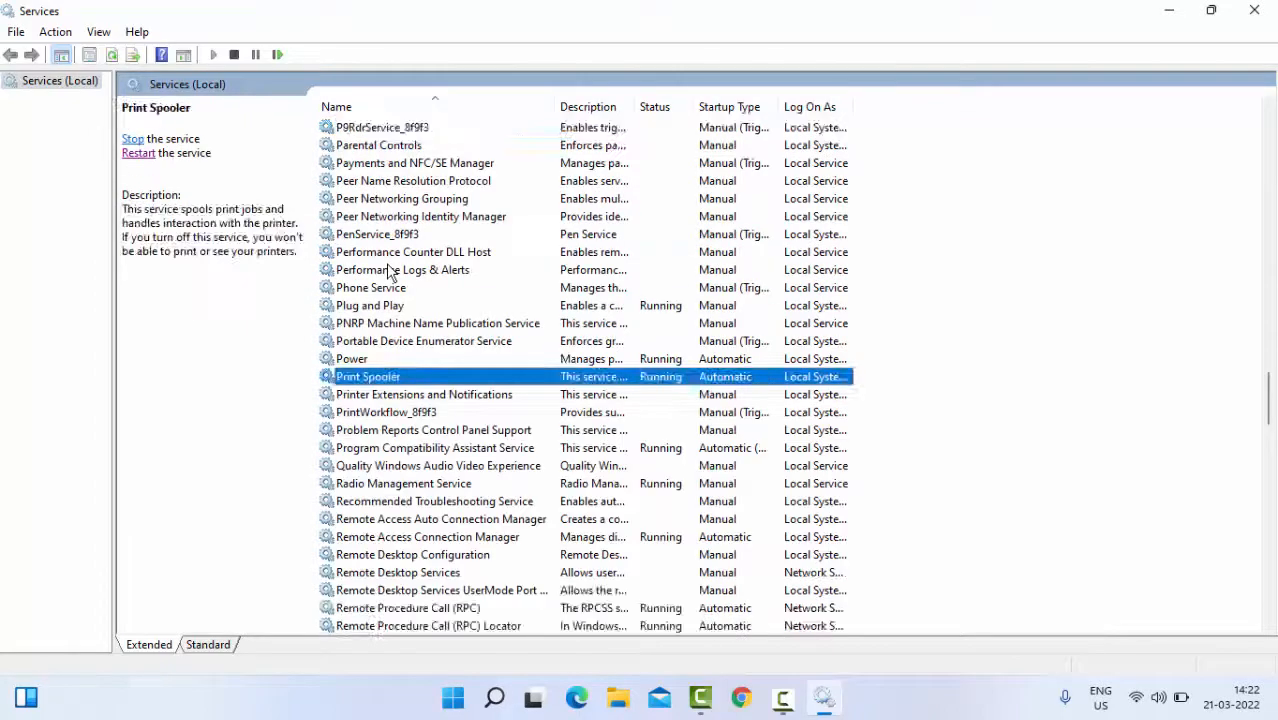
{"action": "mouse_move", "coordinate": [379, 351]}
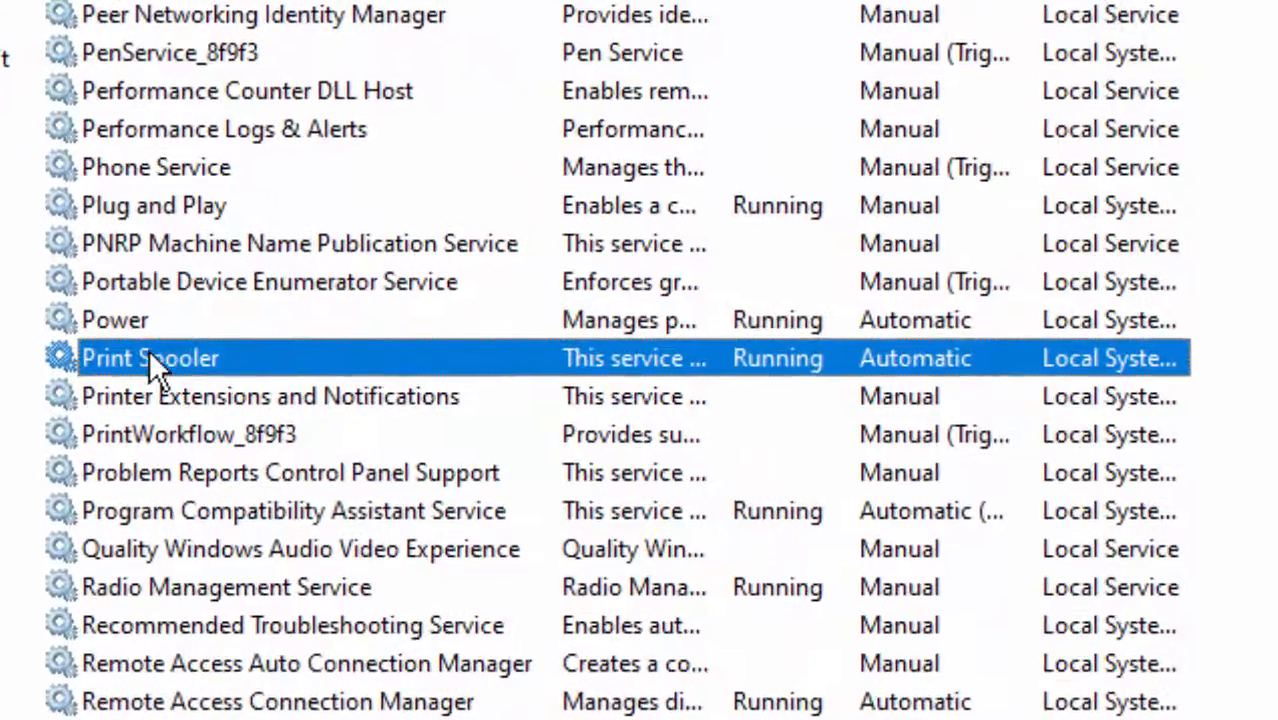
Select the Print Spooler service and restart it from the left pane.
{"action": "double_click", "coordinate": [150, 358]}
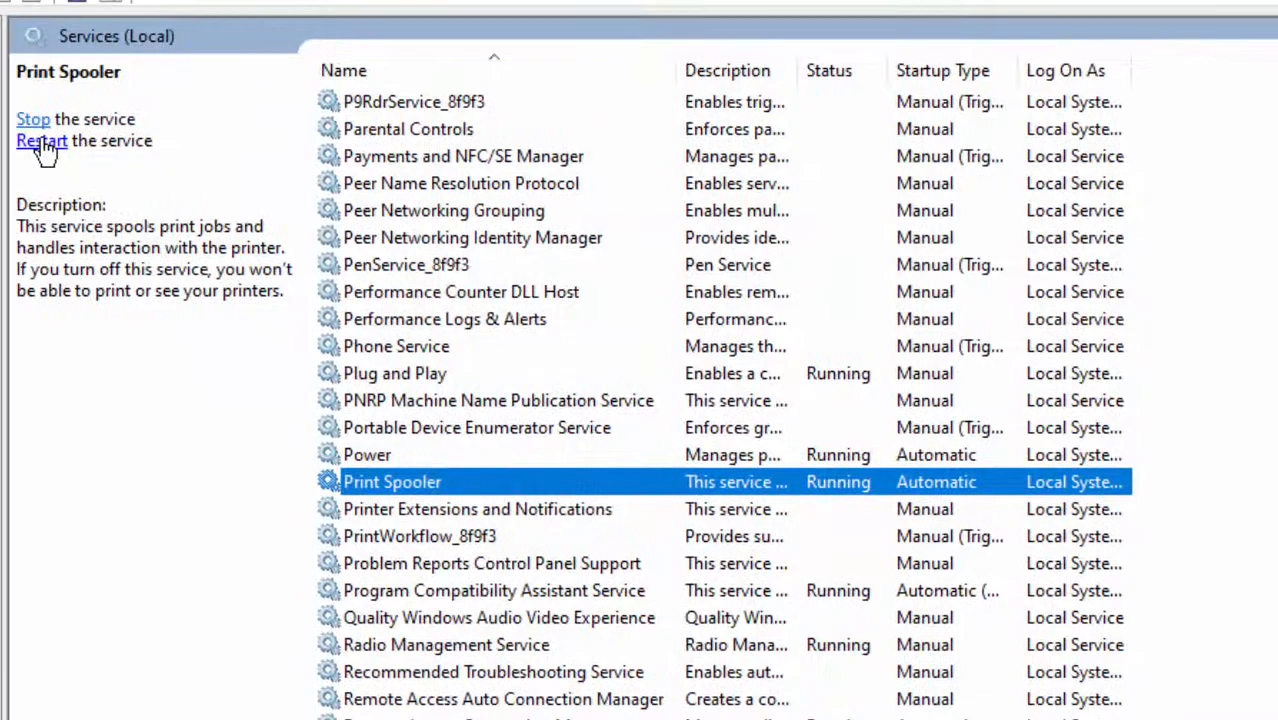
{"action": "left_click", "coordinate": [42, 140]}
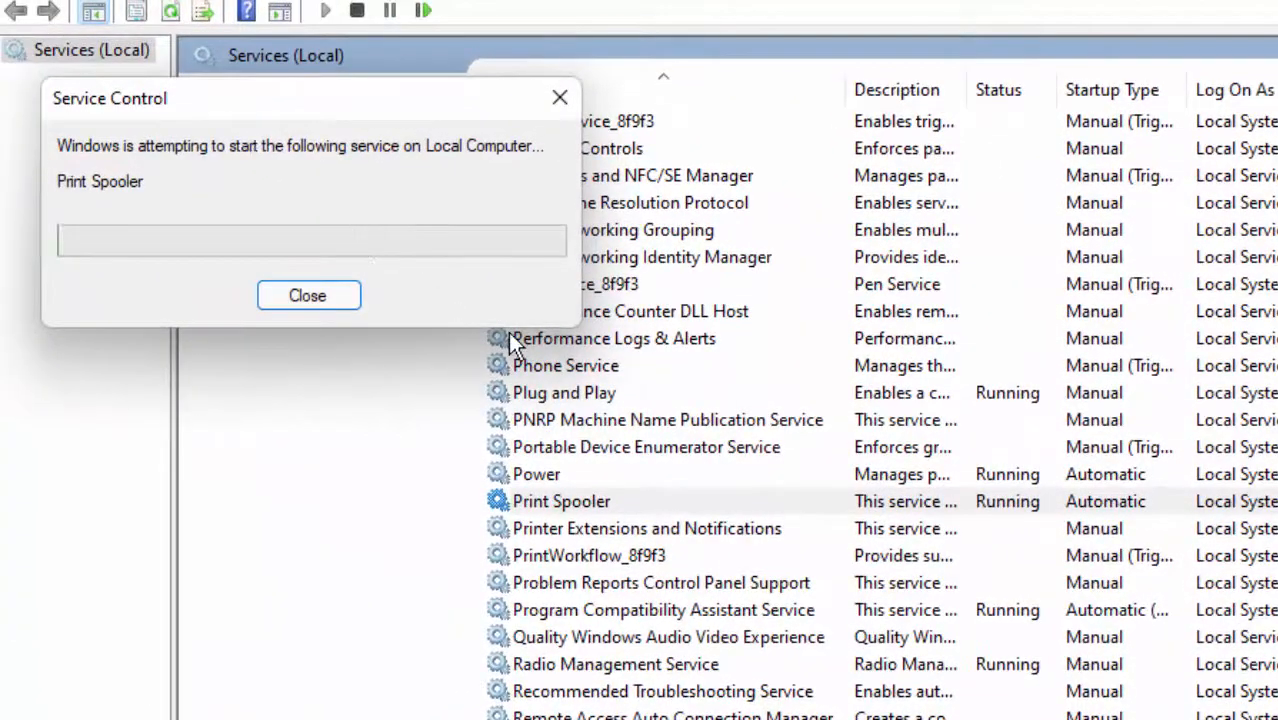
Close the Services window once the Print Spooler restart finishes.
{"action": "left_click", "coordinate": [308, 295]}
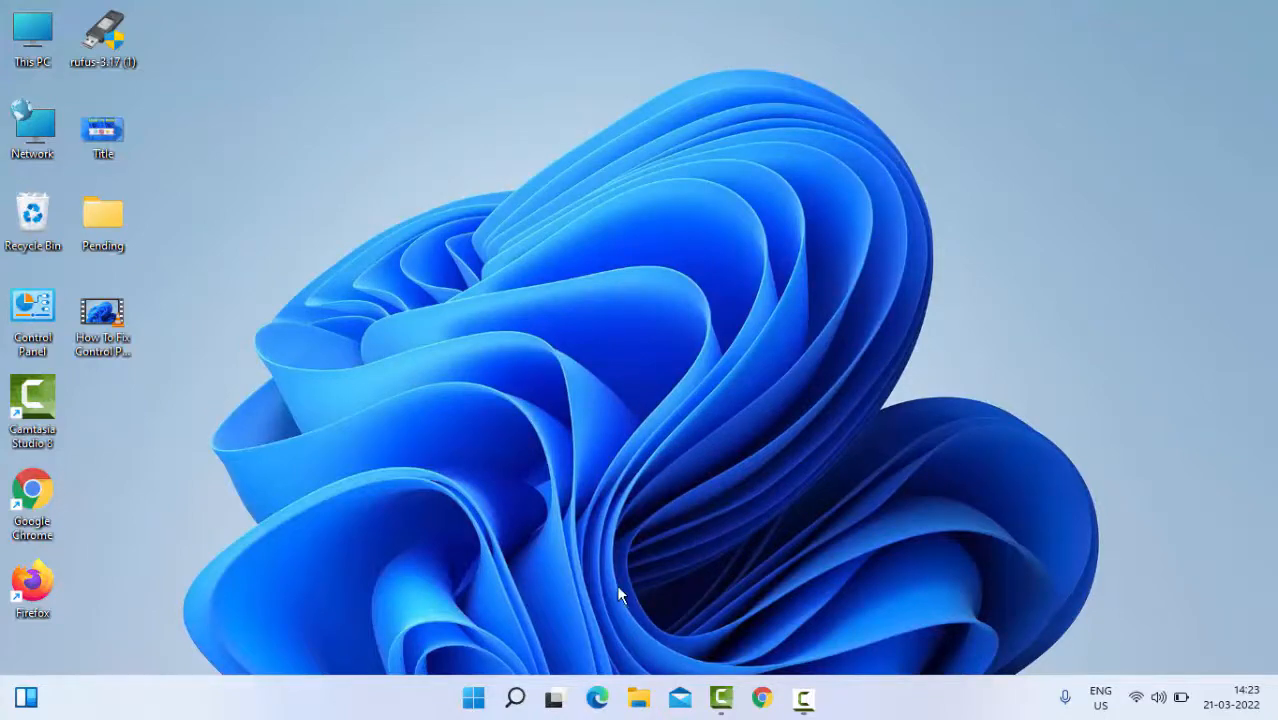
Search the Start menu for 'trou' to find Troubleshoot settings.
{"action": "left_click", "coordinate": [473, 697]}
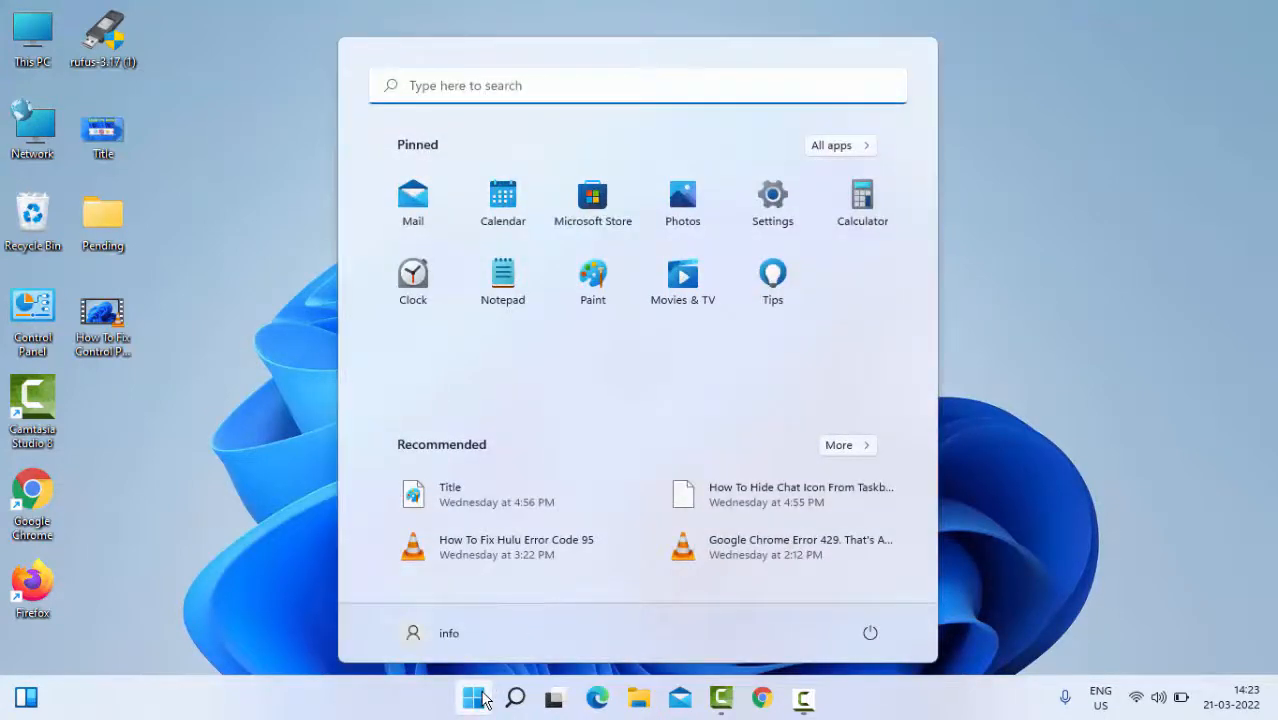
{"action": "type", "text": "trou"}
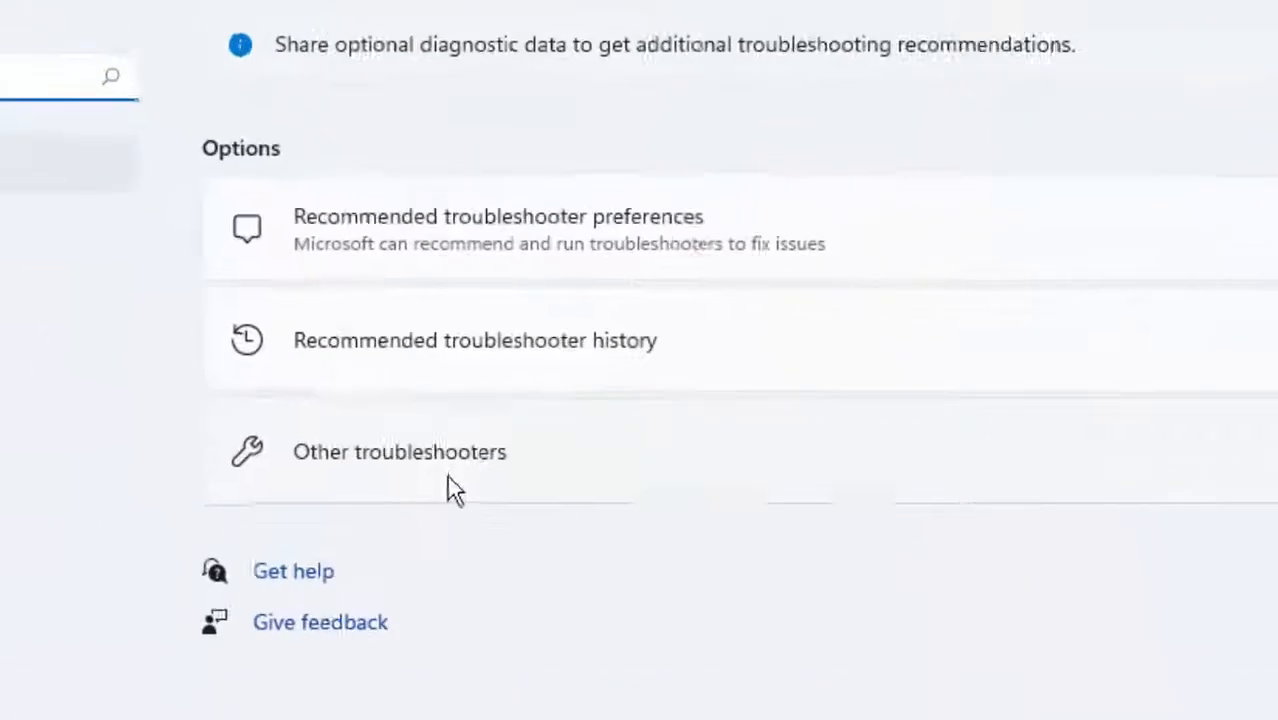
Open Other troubleshooters from the Troubleshoot settings page.
{"action": "left_click", "coordinate": [399, 452]}
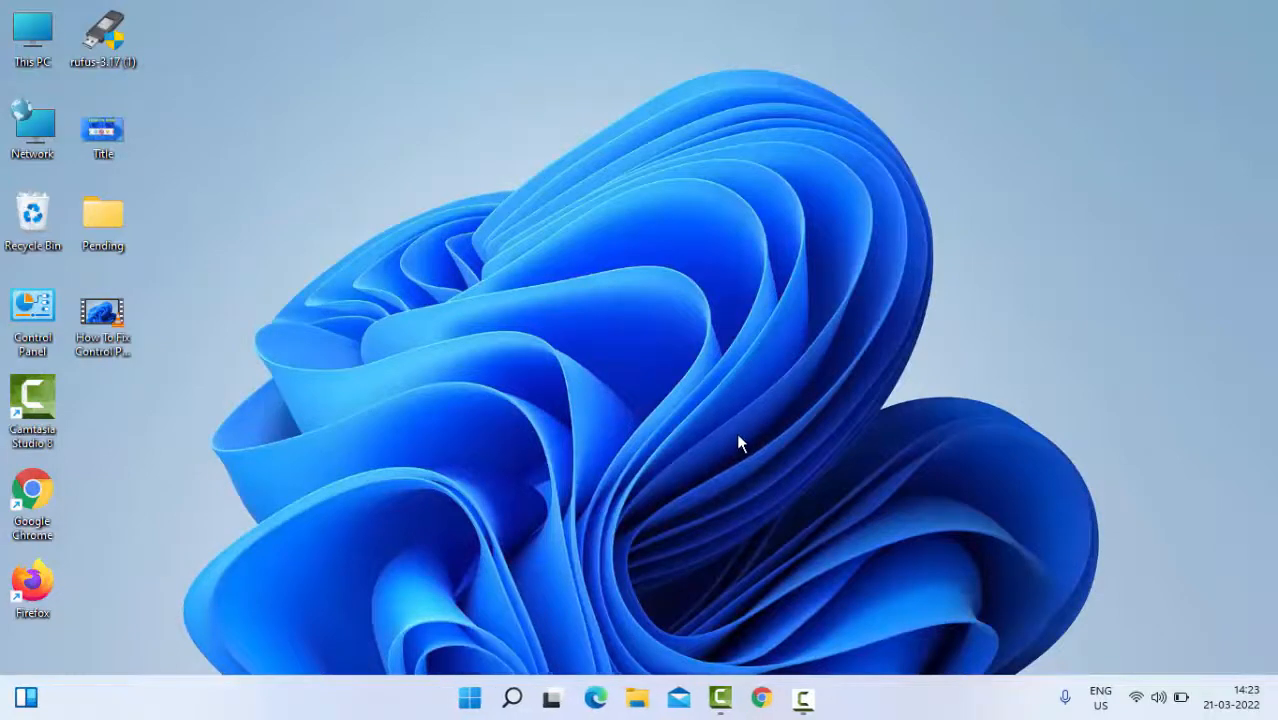
{"action": "mouse_move", "coordinate": [717, 466]}
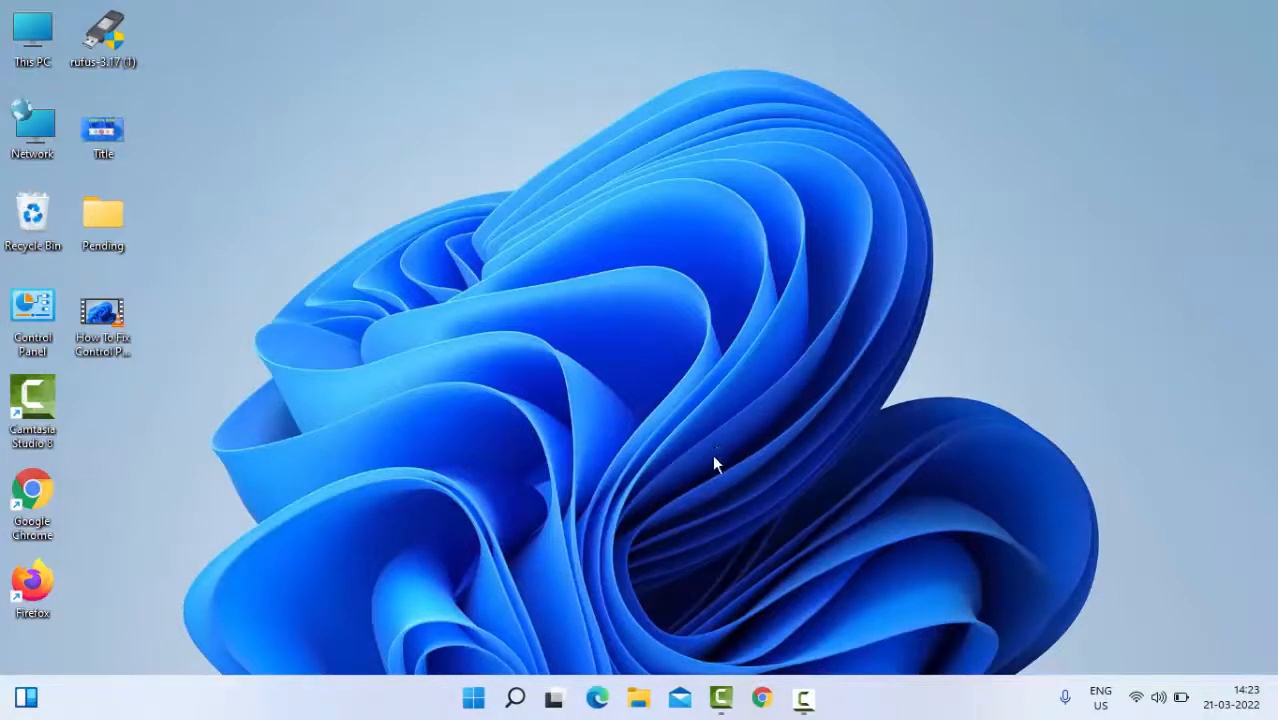
{"action": "mouse_move", "coordinate": [691, 466]}
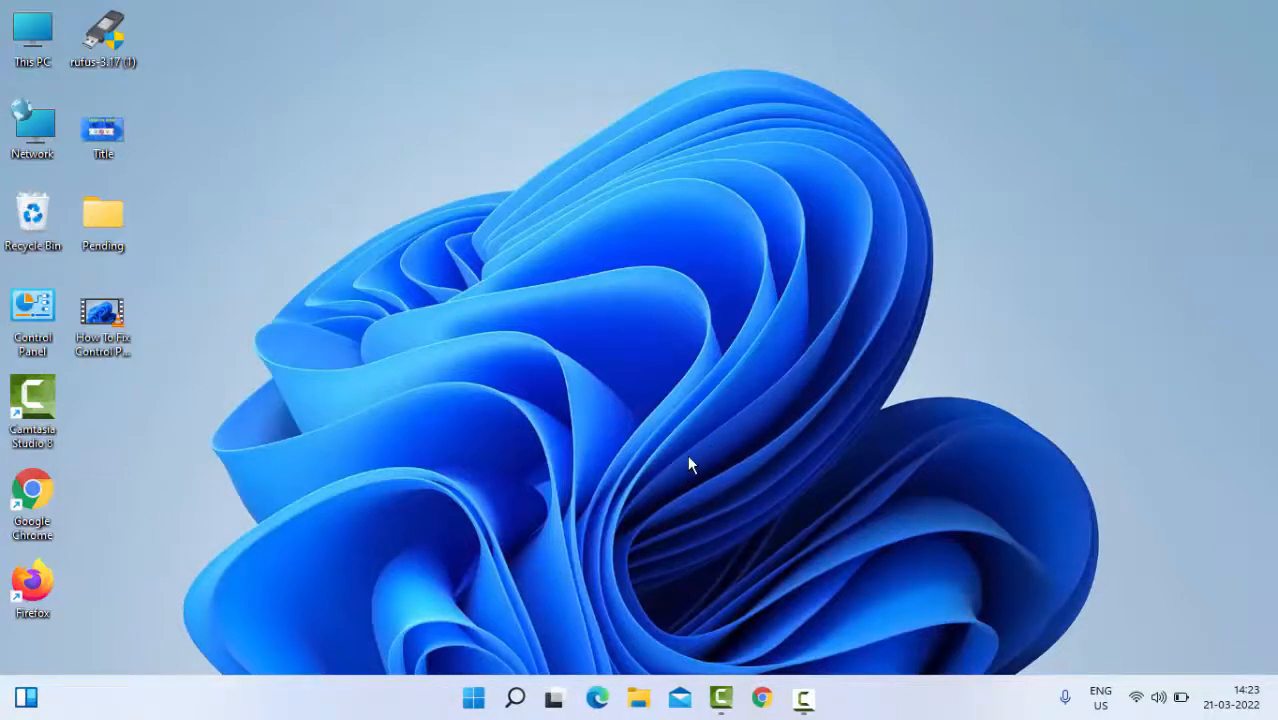